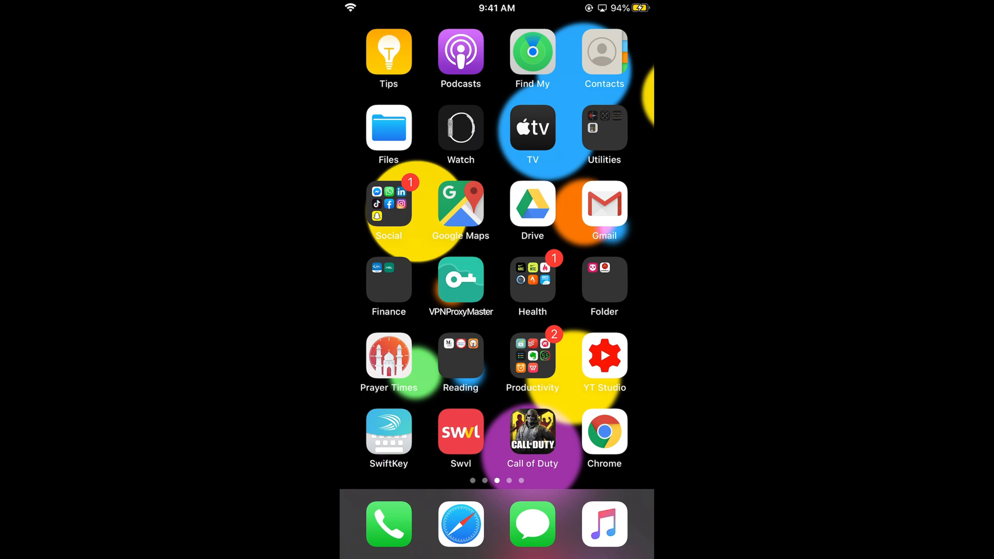
Step: Launch Facebook from the Social folder on the Home Screen
left_click(387, 211)
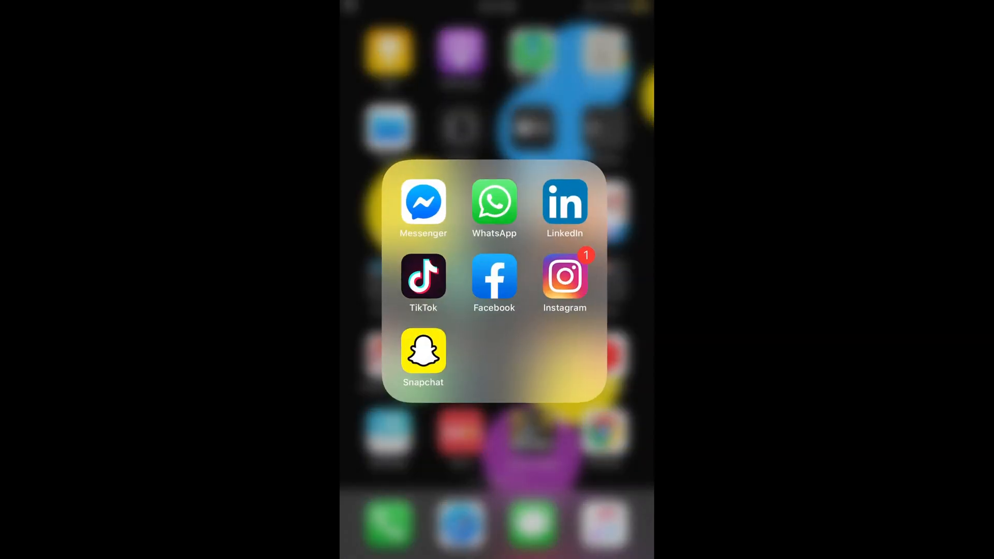
left_click(494, 281)
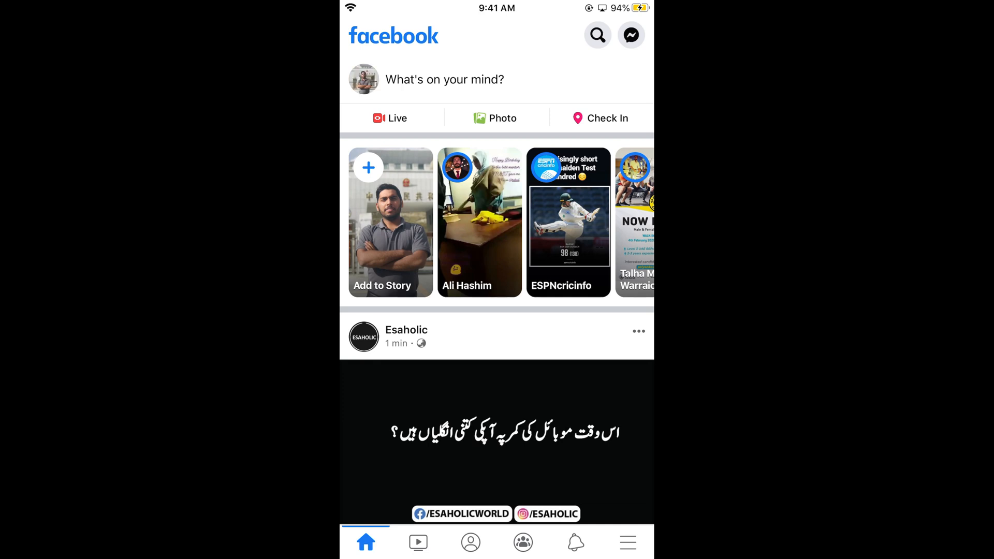
Step: From Facebook's menu, expand Settings & Privacy to reach App Language in iOS Settings
left_click(627, 542)
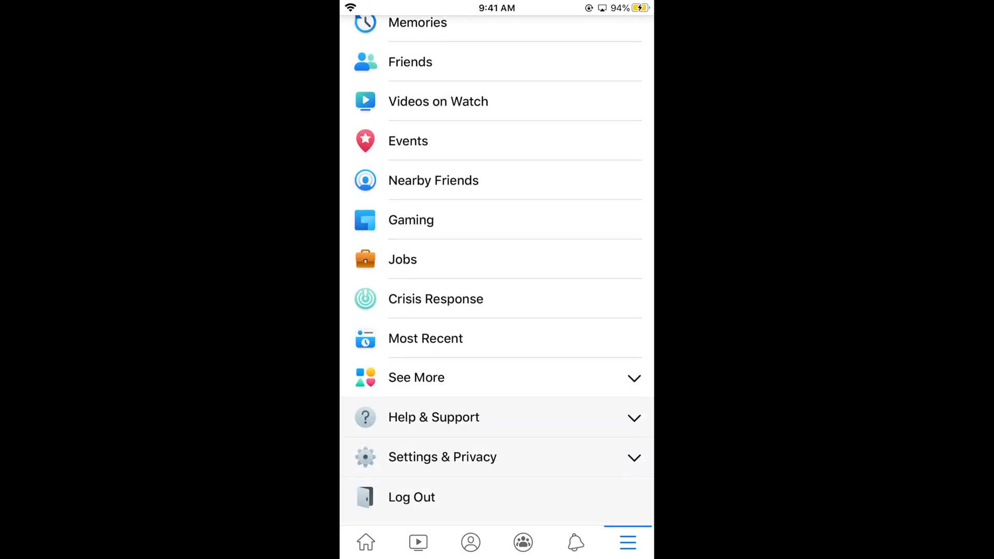
scroll("down", 3)
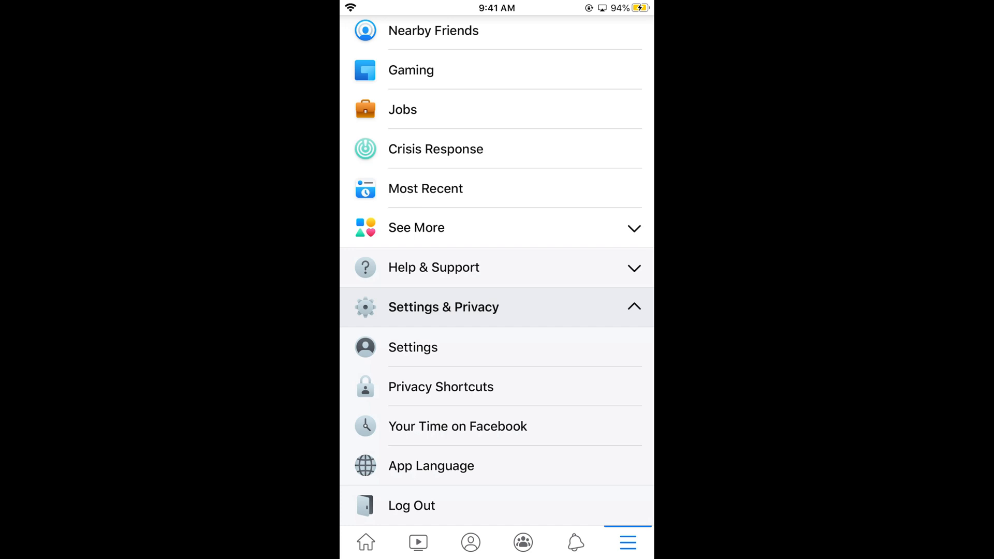
left_click(412, 347)
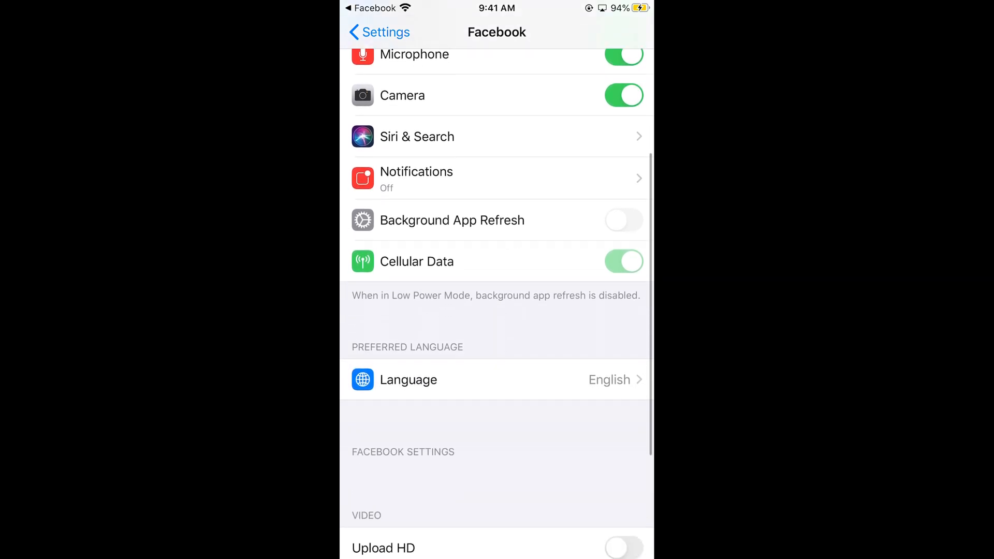
Step: Set Facebook's Preferred Language in iOS Settings to हिन्दी (Hindi)
scroll("down", 3)
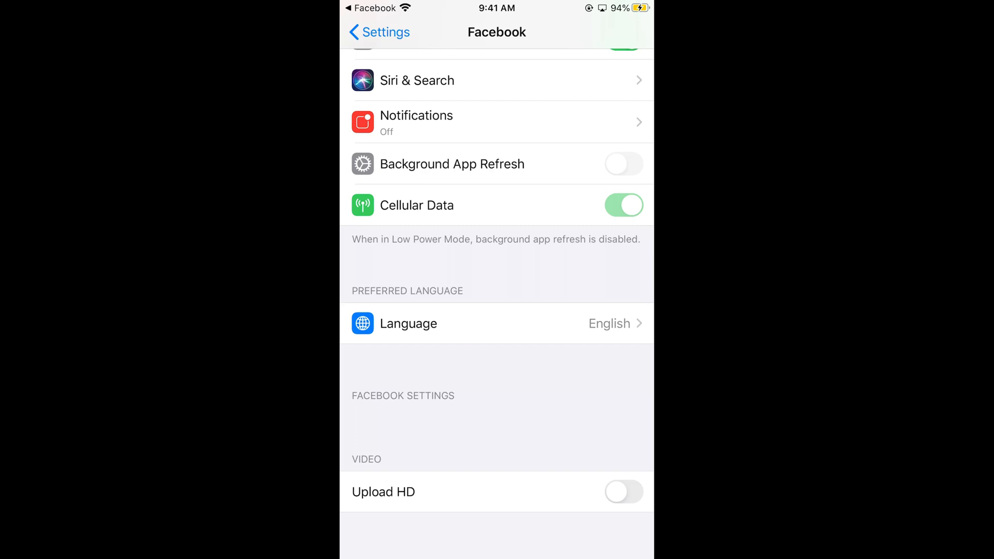
left_click(496, 323)
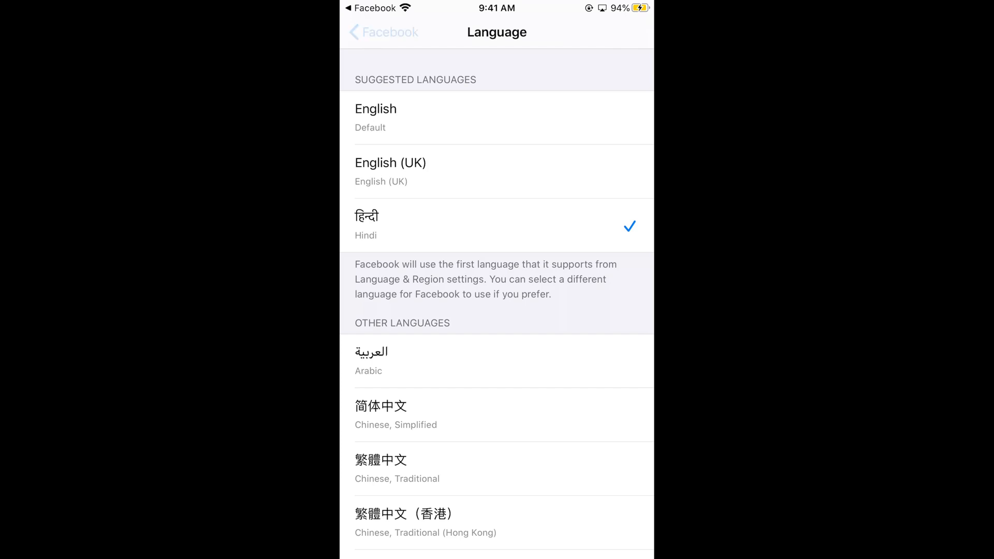
left_click(383, 32)
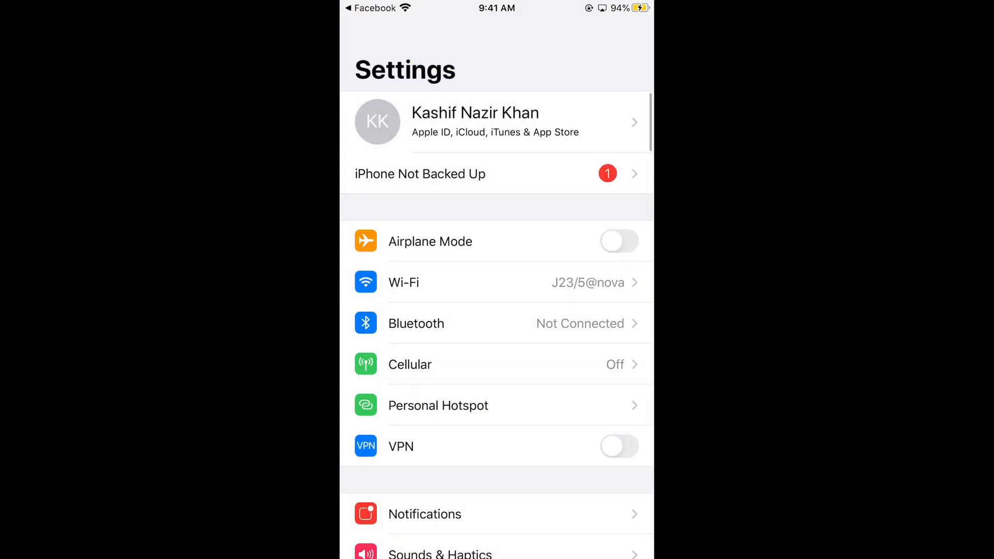
Step: Confirm Facebook's Settings page lists Hindi as its language, then return to Facebook
scroll("down", 3)
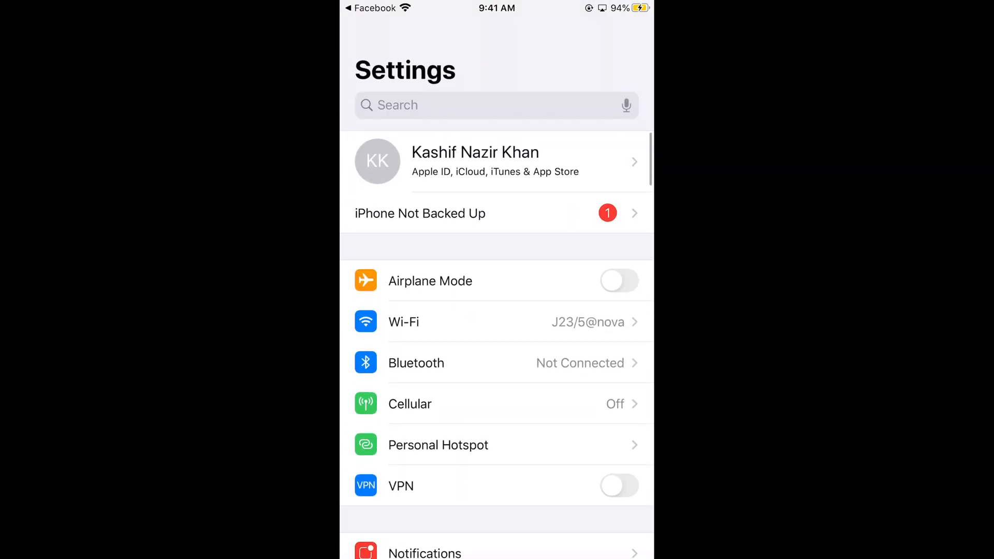
scroll("down", 3)
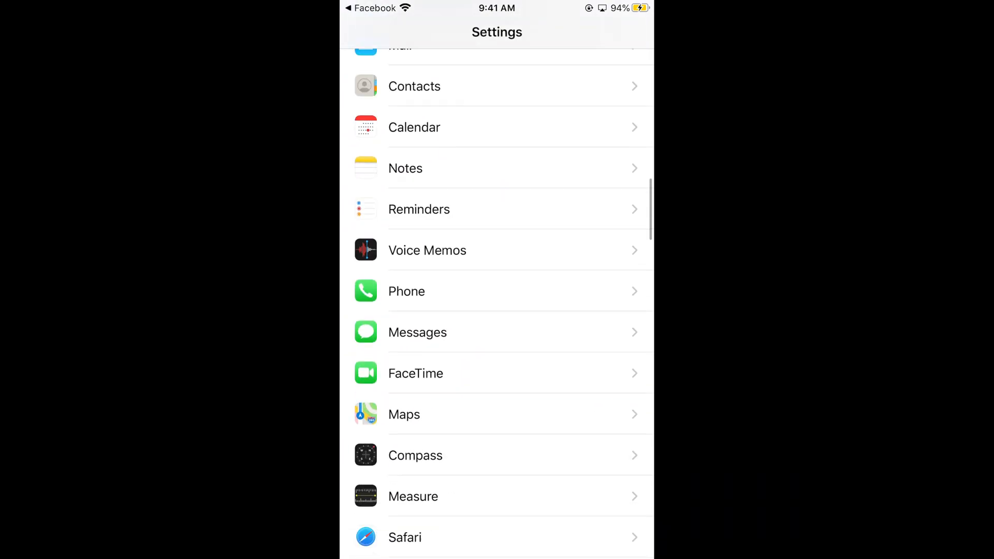
scroll("down", 3)
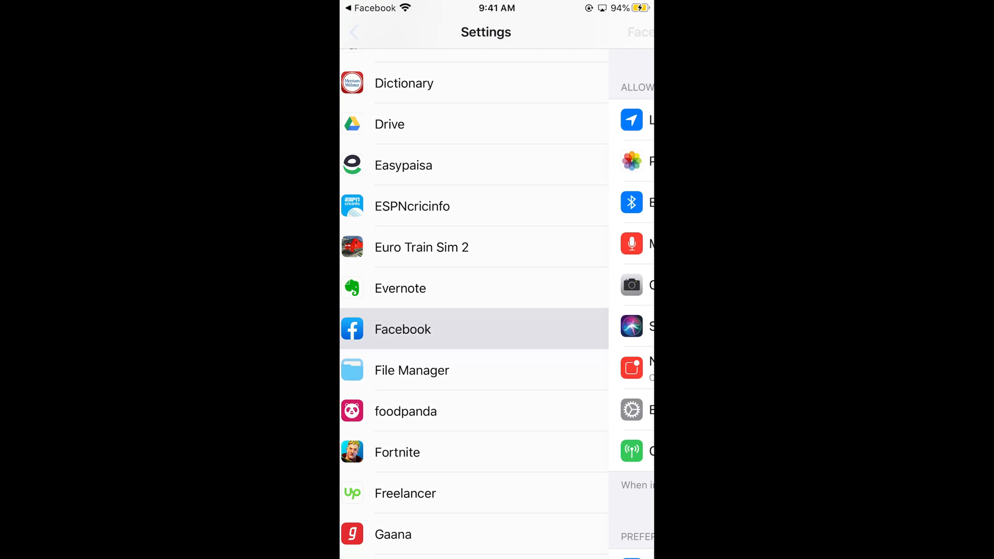
left_click(403, 329)
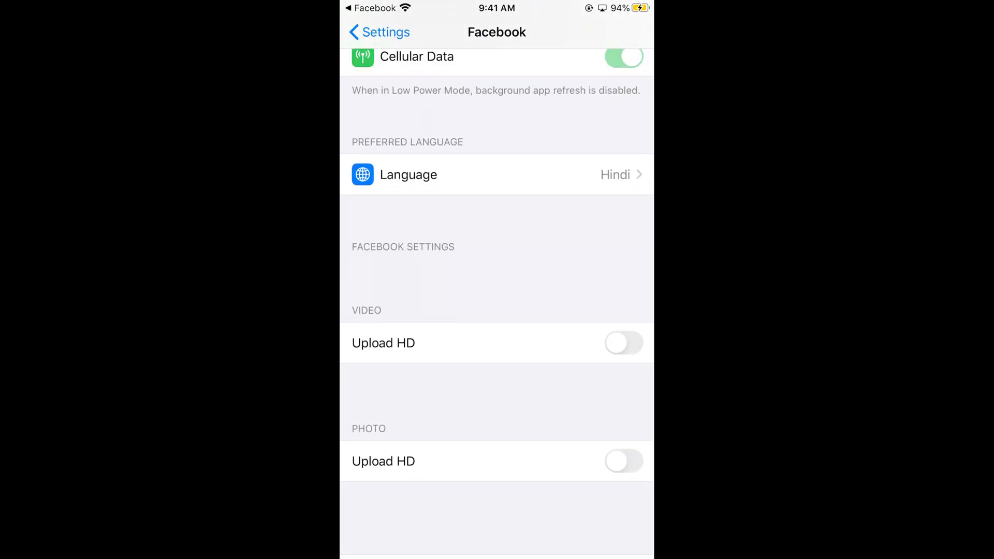
left_click(379, 31)
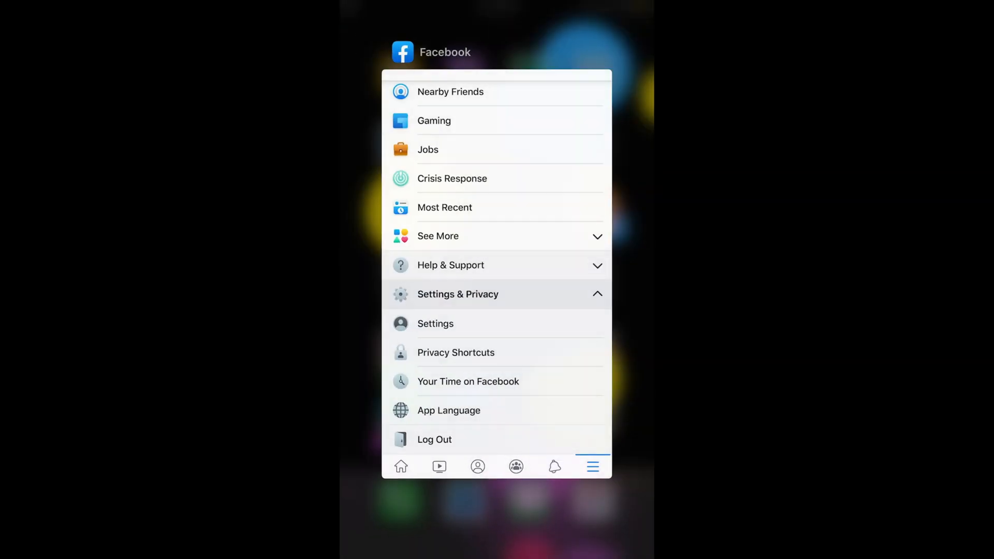
Step: Reopen Facebook from the app switcher and scroll the feed showing Hindi labels
left_click(400, 466)
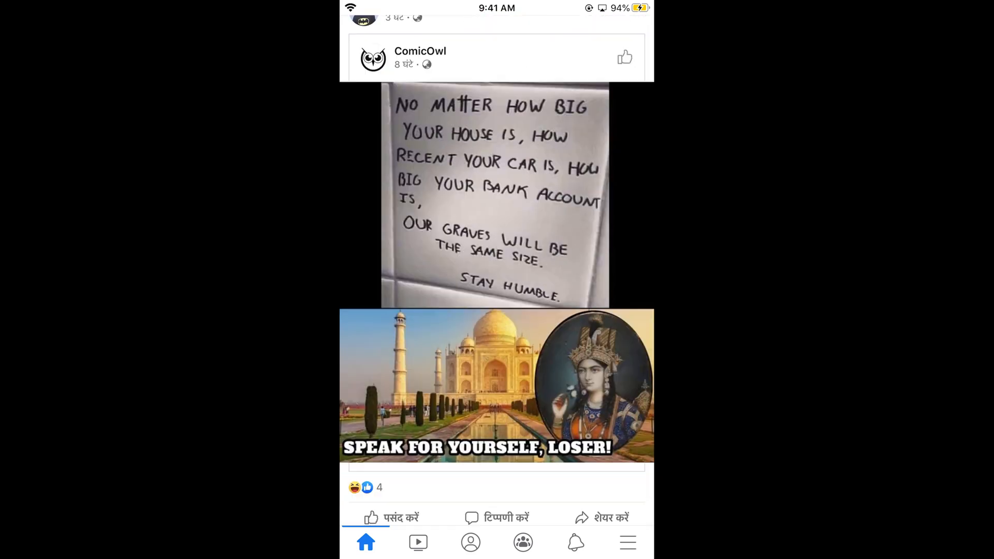
scroll("up", 3)
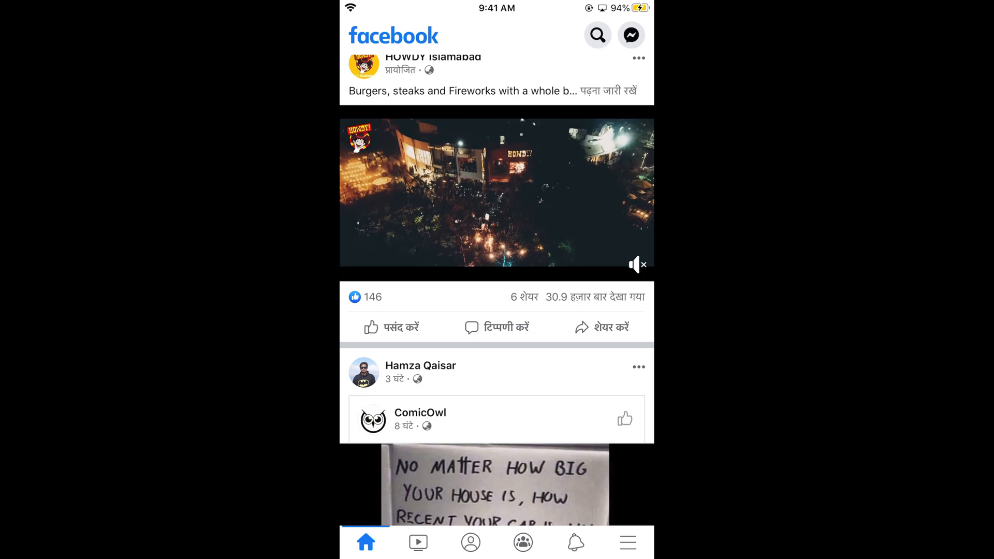
scroll("up", 3)
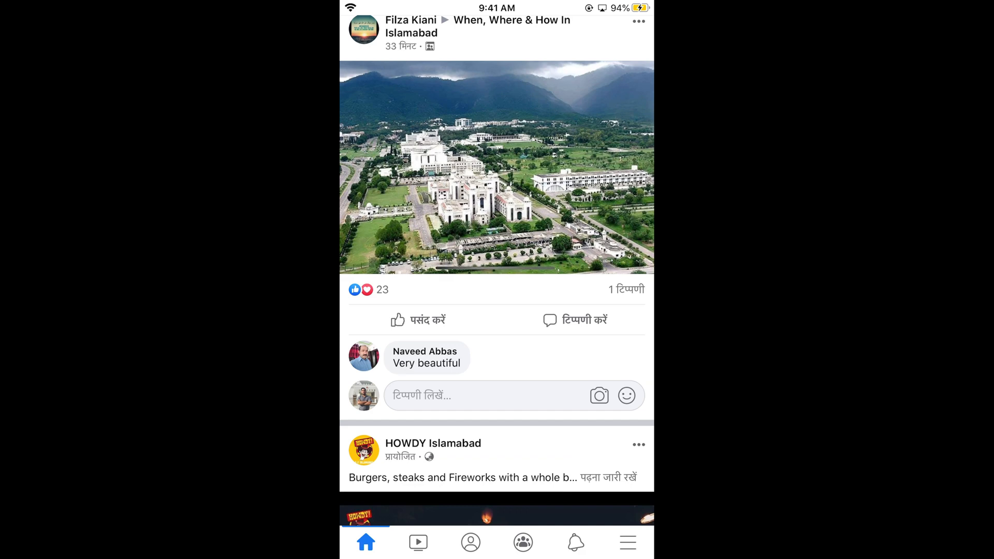
scroll("down", 3)
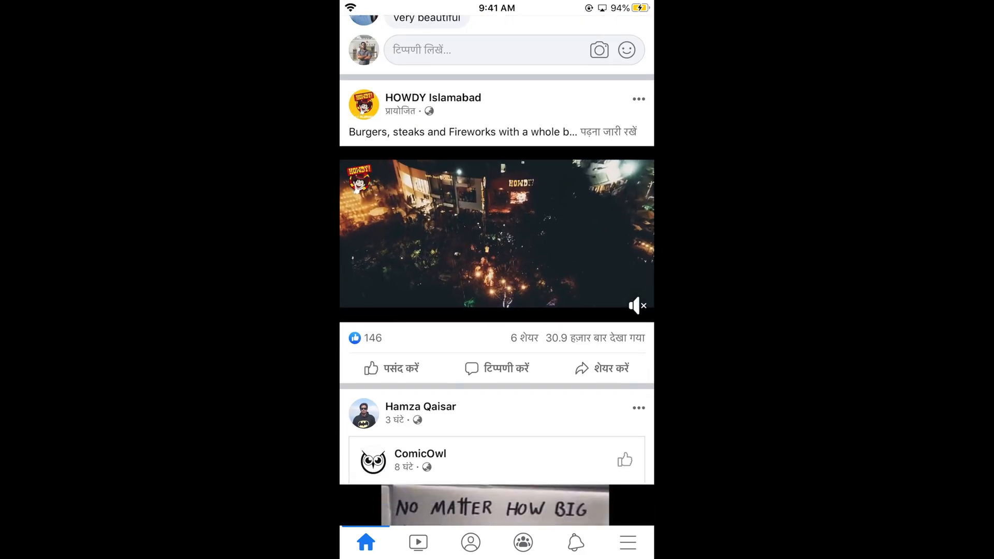